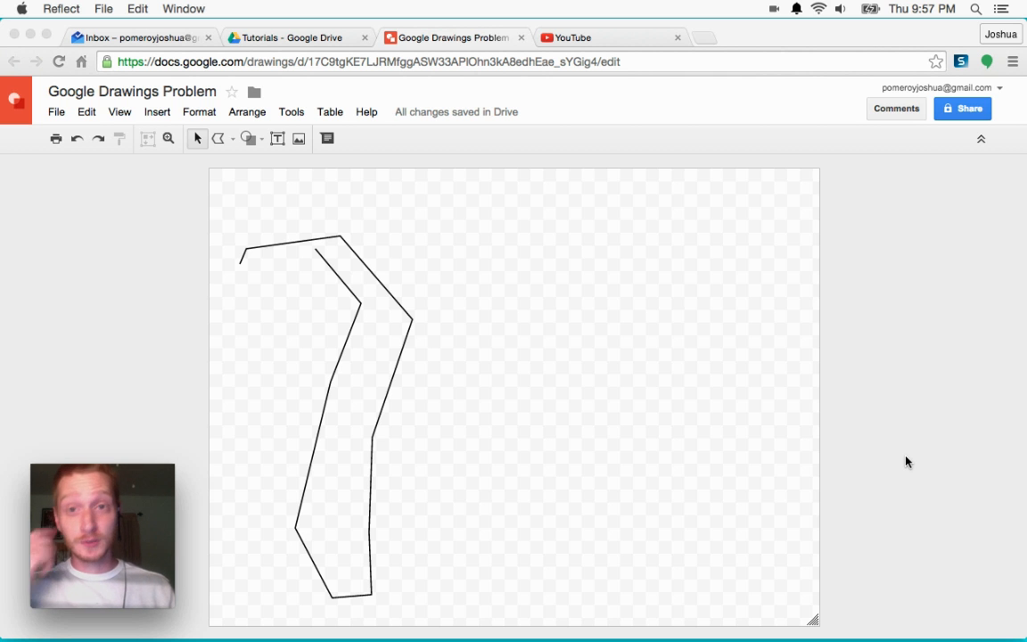
mouse_move(401, 341)
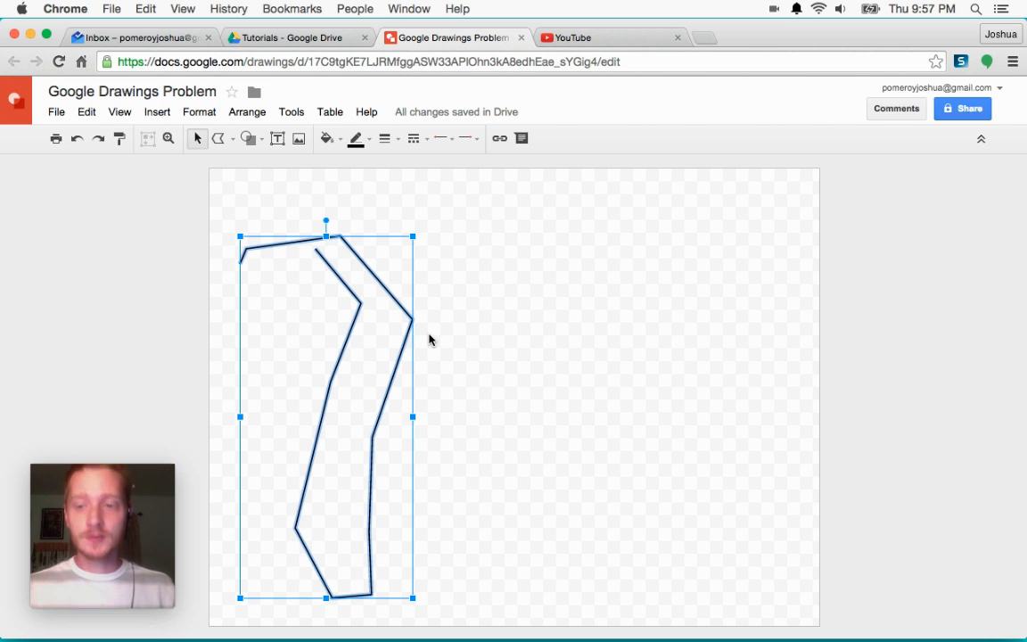
mouse_move(435, 337)
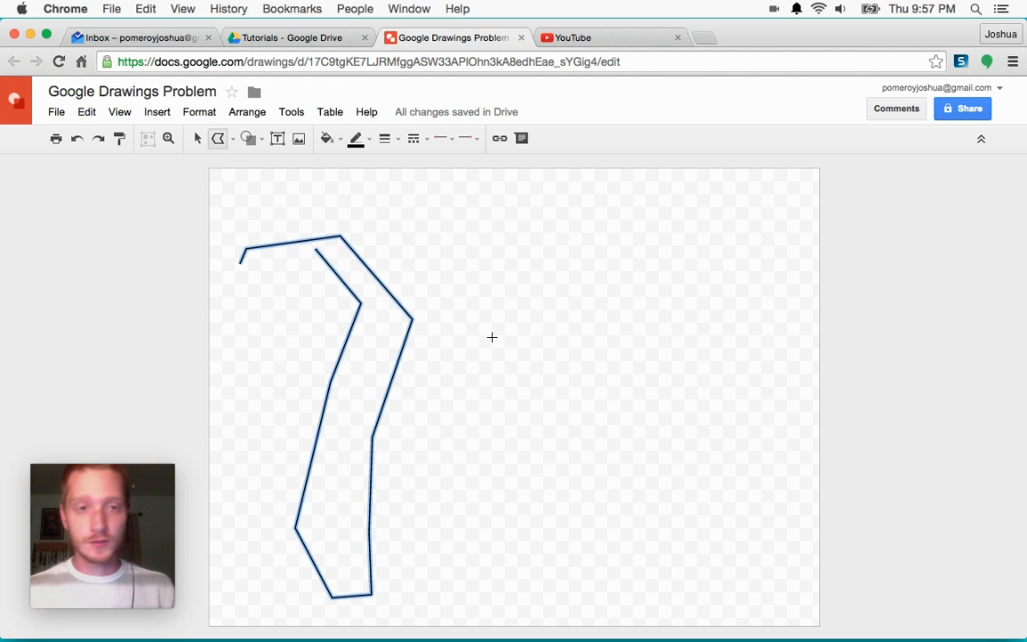
mouse_move(497, 347)
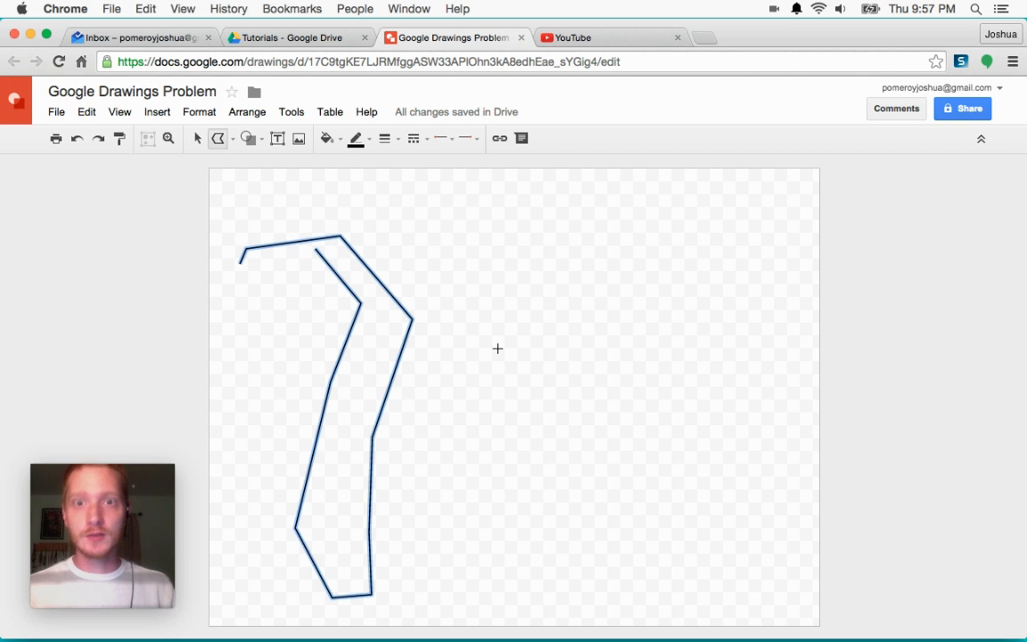
mouse_move(503, 354)
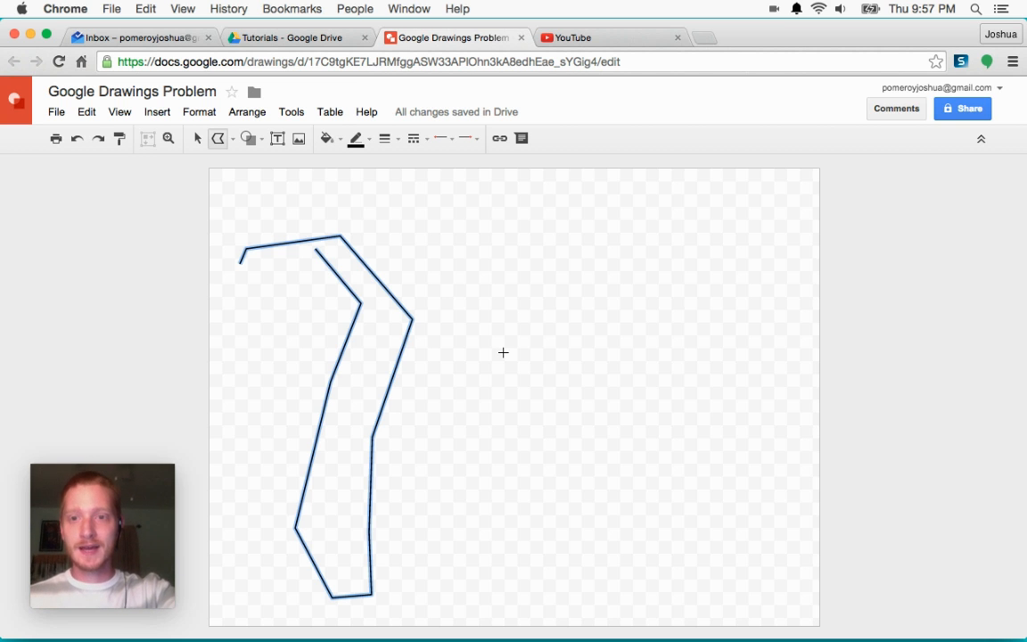
mouse_move(544, 373)
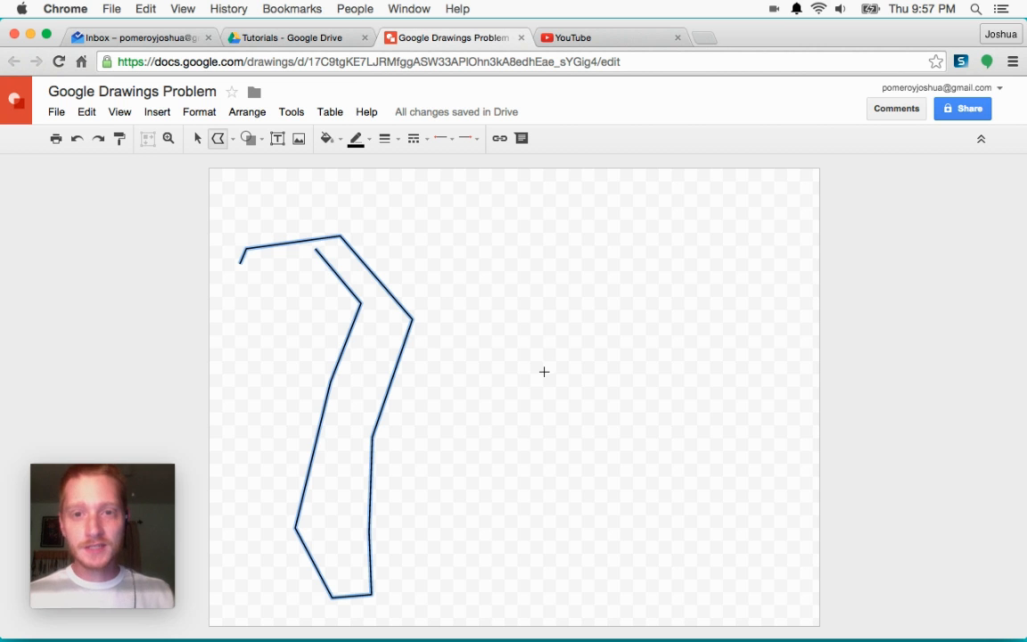
mouse_move(545, 278)
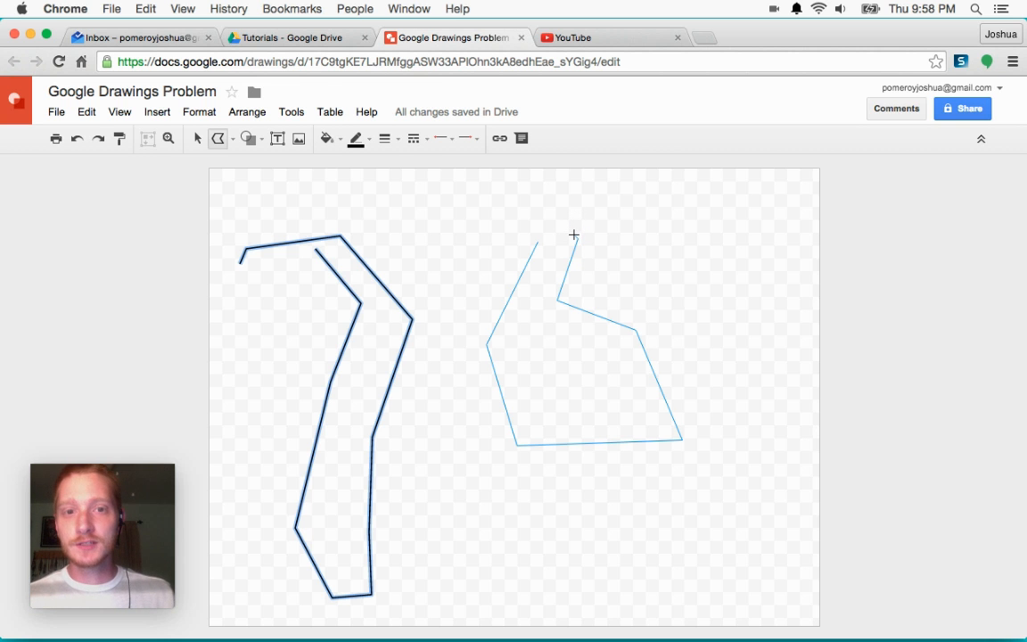
mouse_move(587, 231)
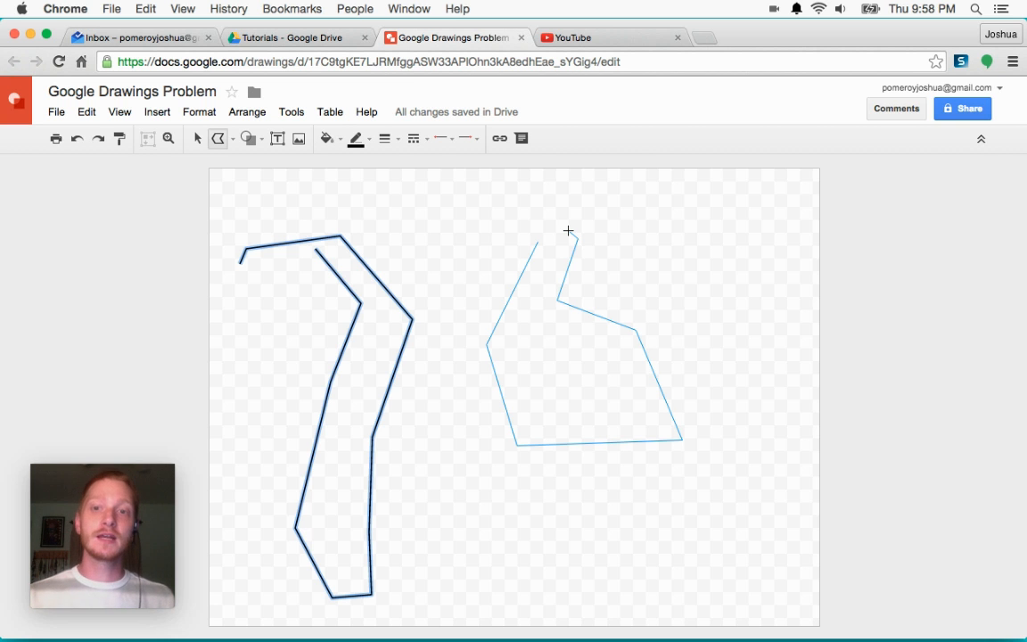
mouse_move(575, 239)
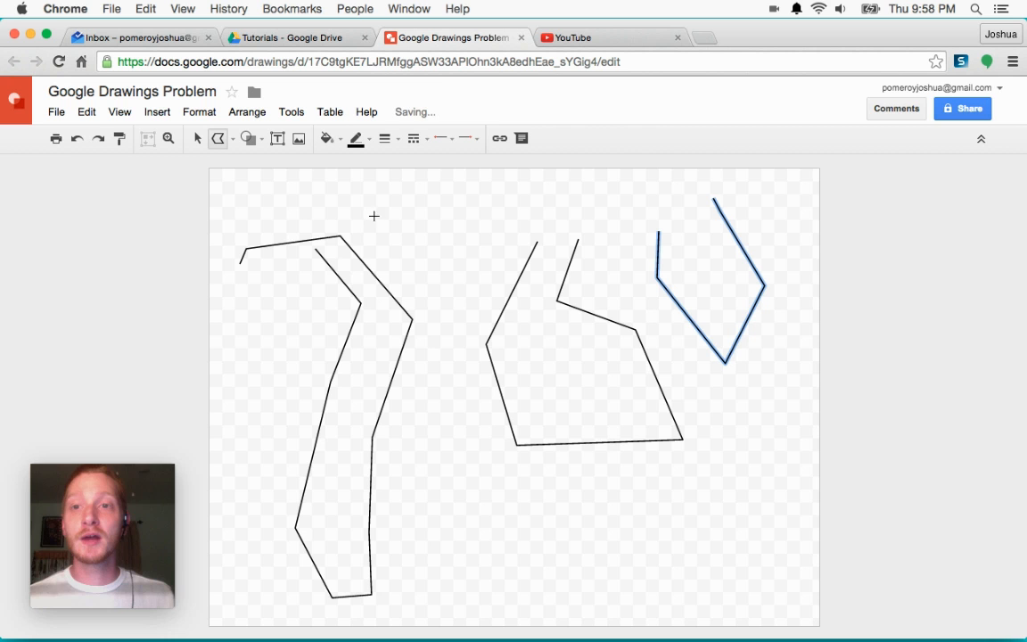
Box-select the three extra polylines on the right and delete them, leaving the original outline.
drag(374, 214, 442, 330)
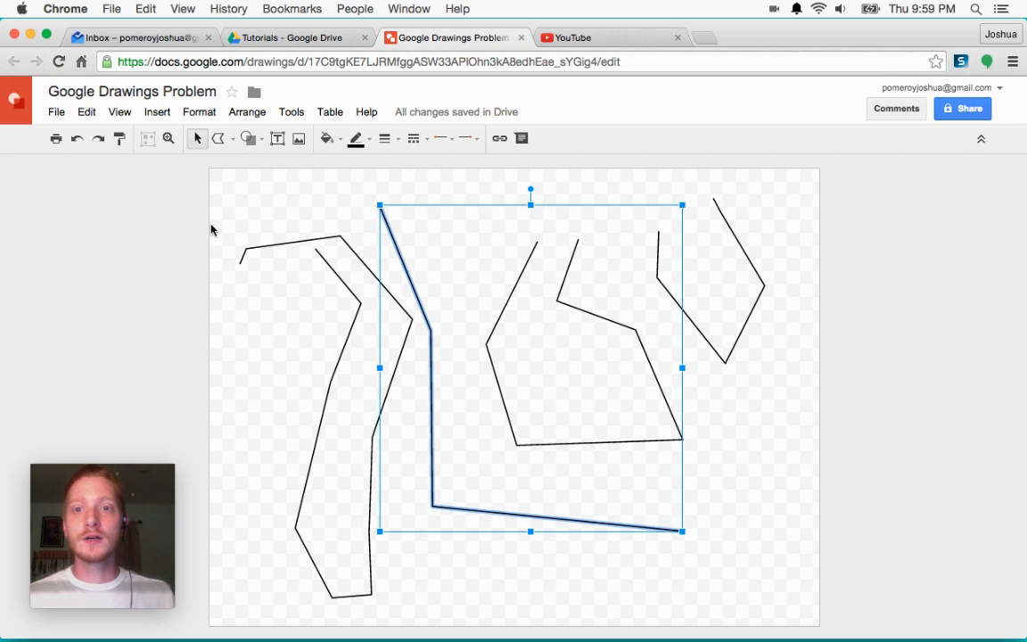
drag(428, 206, 892, 348)
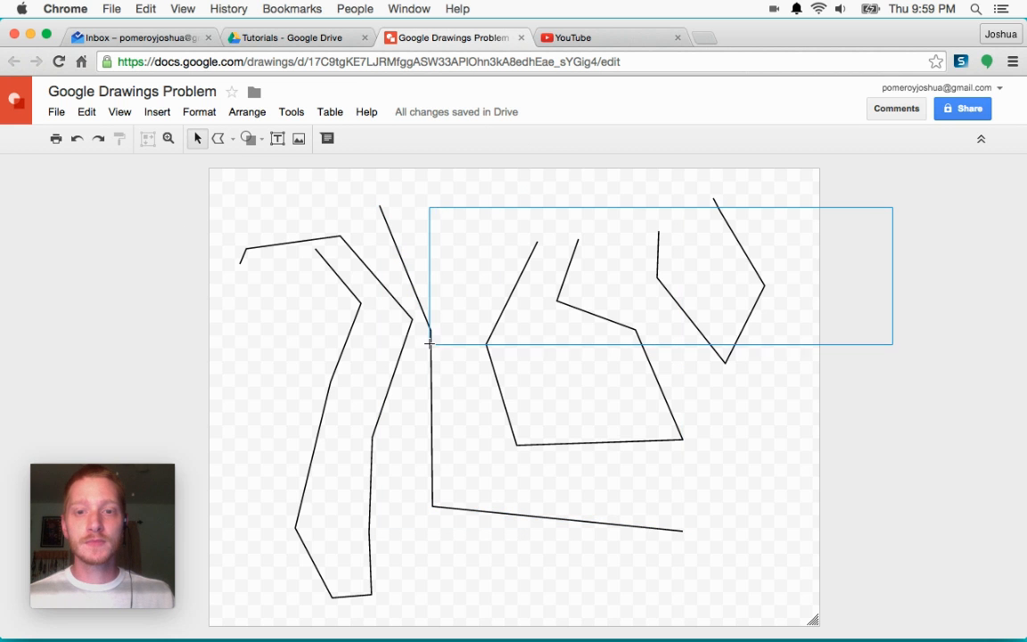
key(delete)
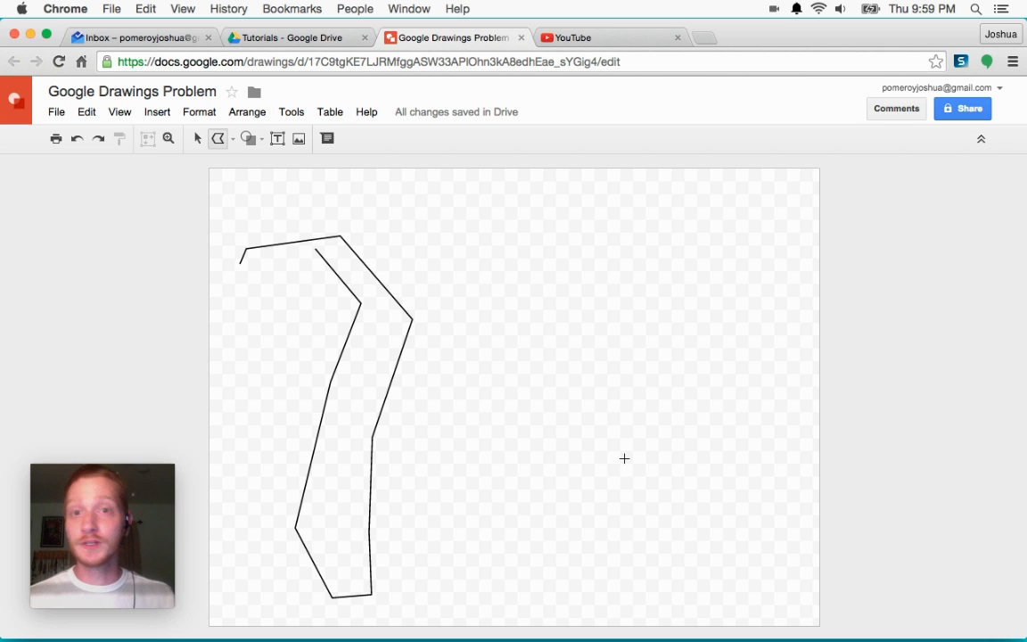
Draw closed polylines that fill light blue: a kite-like one and a jagged one beside the hexagon.
drag(553, 307, 544, 400)
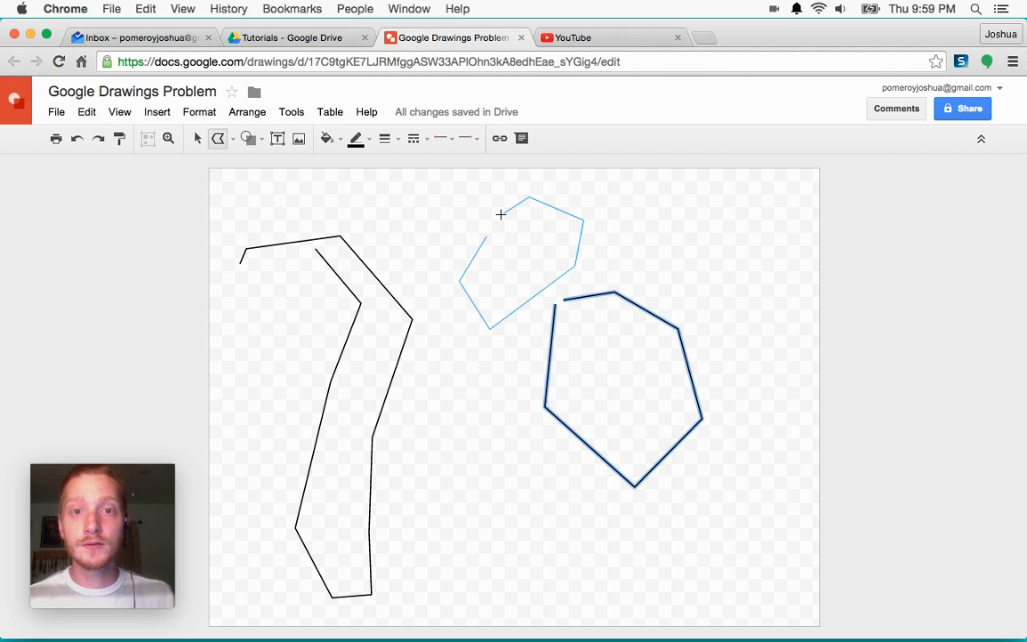
mouse_move(520, 200)
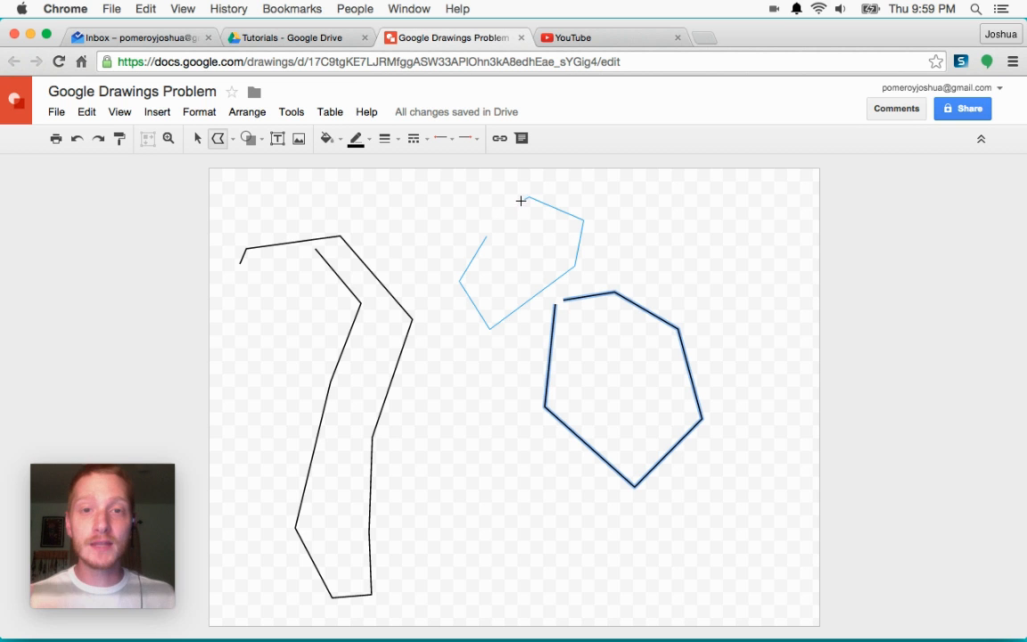
mouse_move(528, 203)
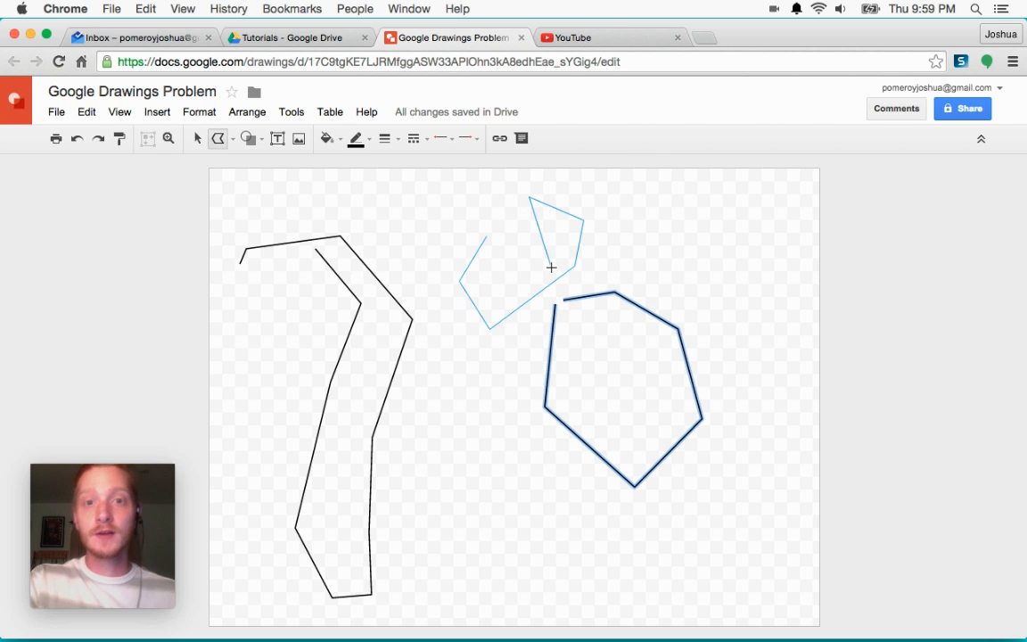
mouse_move(531, 206)
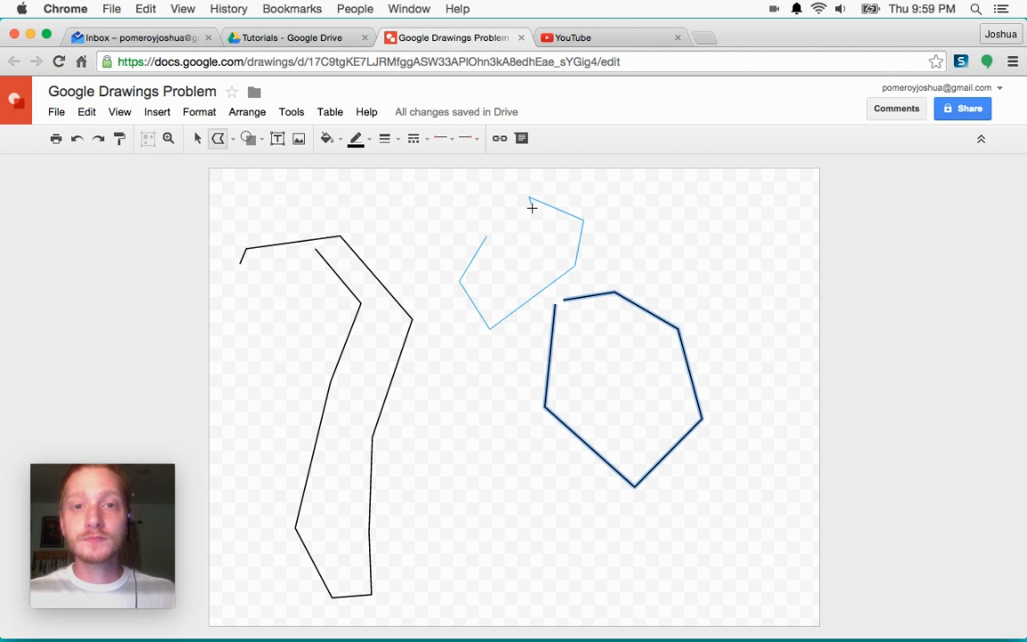
mouse_move(528, 205)
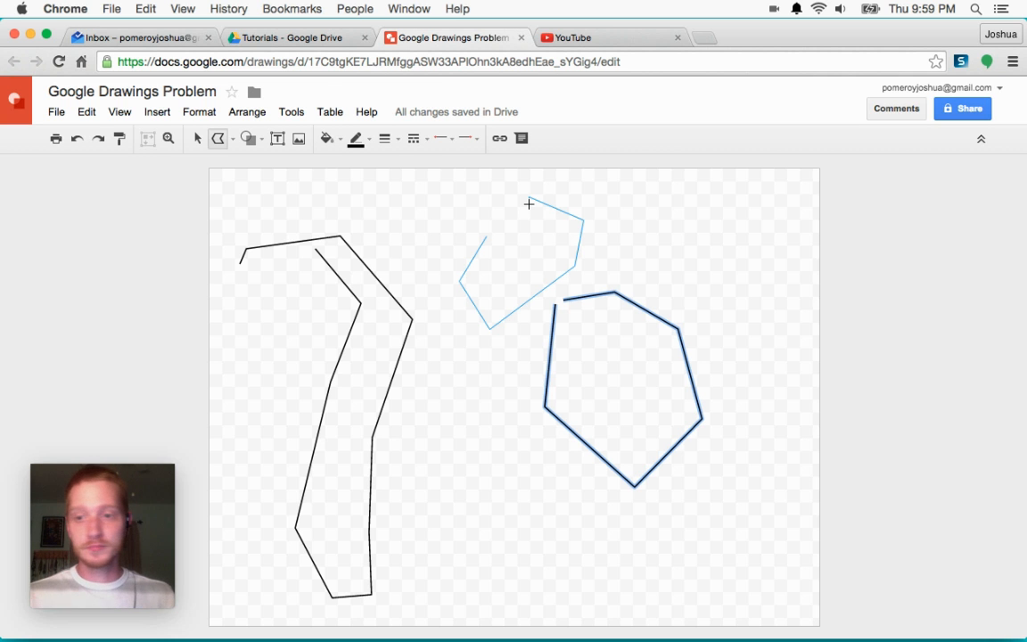
click(678, 253)
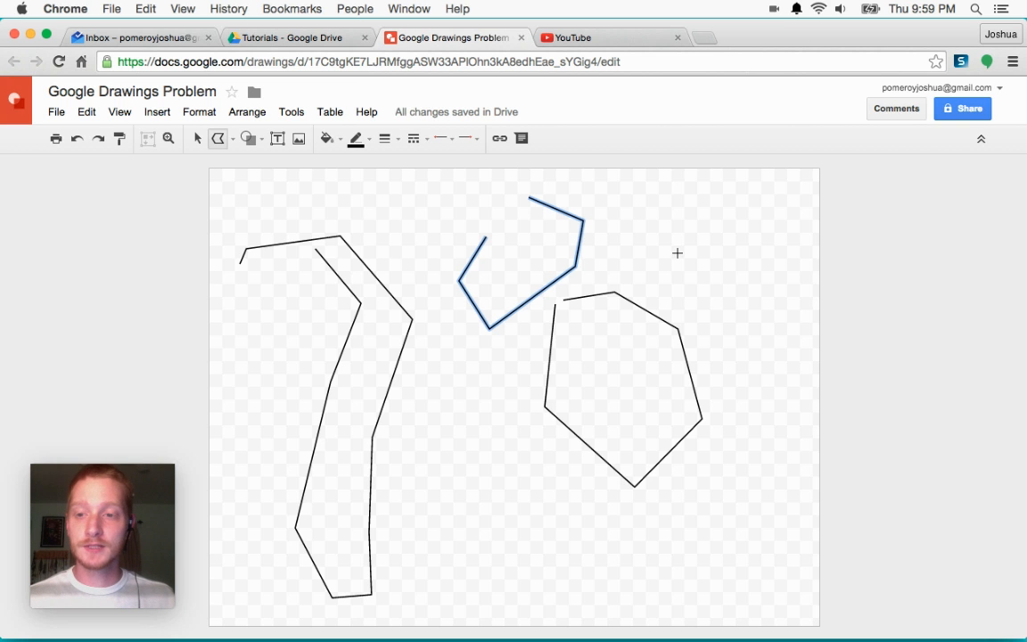
mouse_move(237, 164)
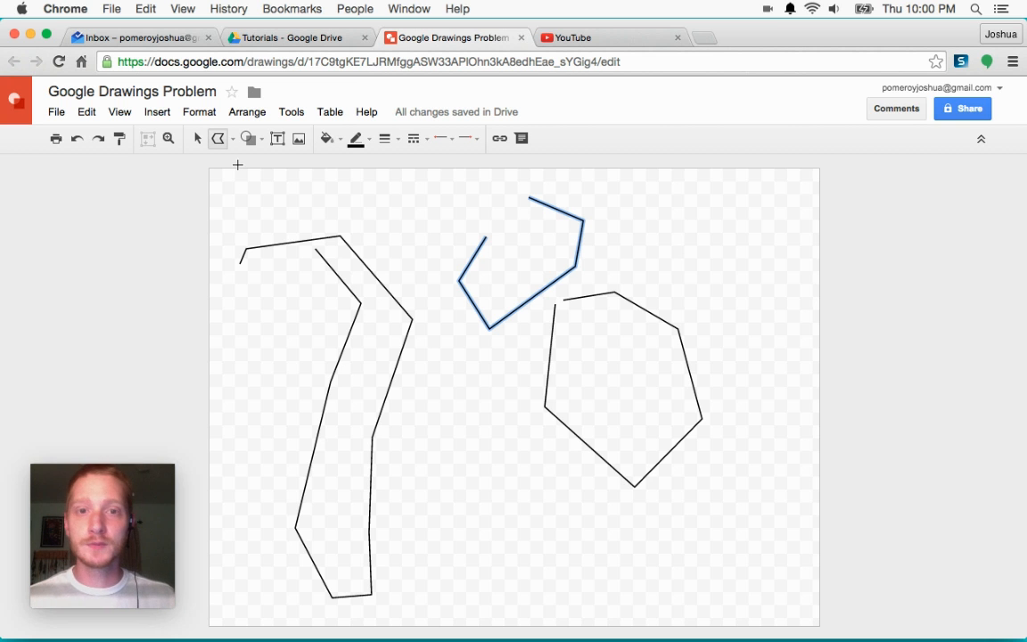
mouse_move(296, 164)
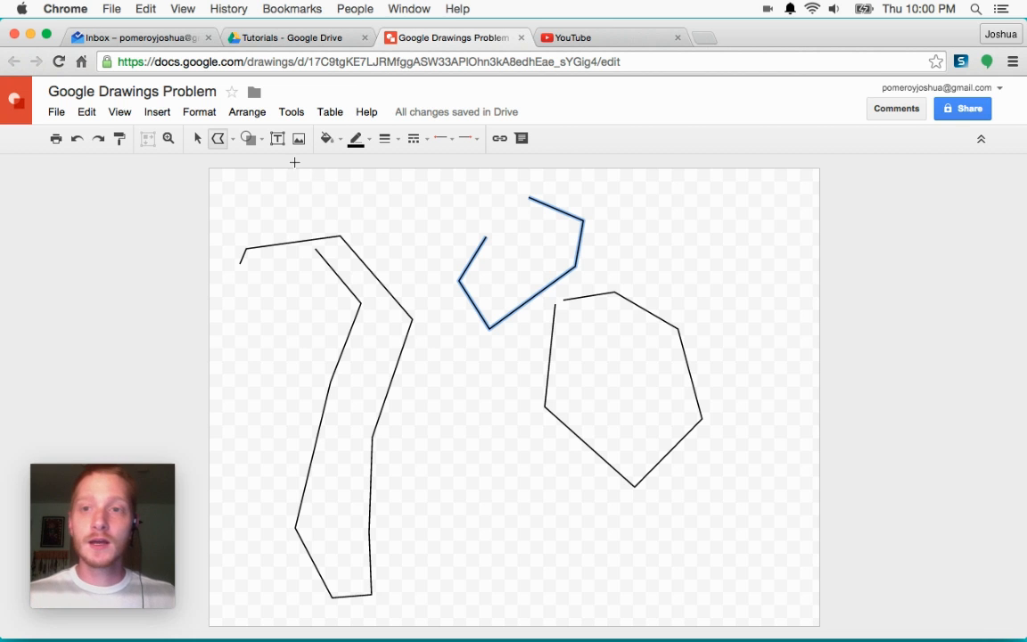
mouse_move(709, 262)
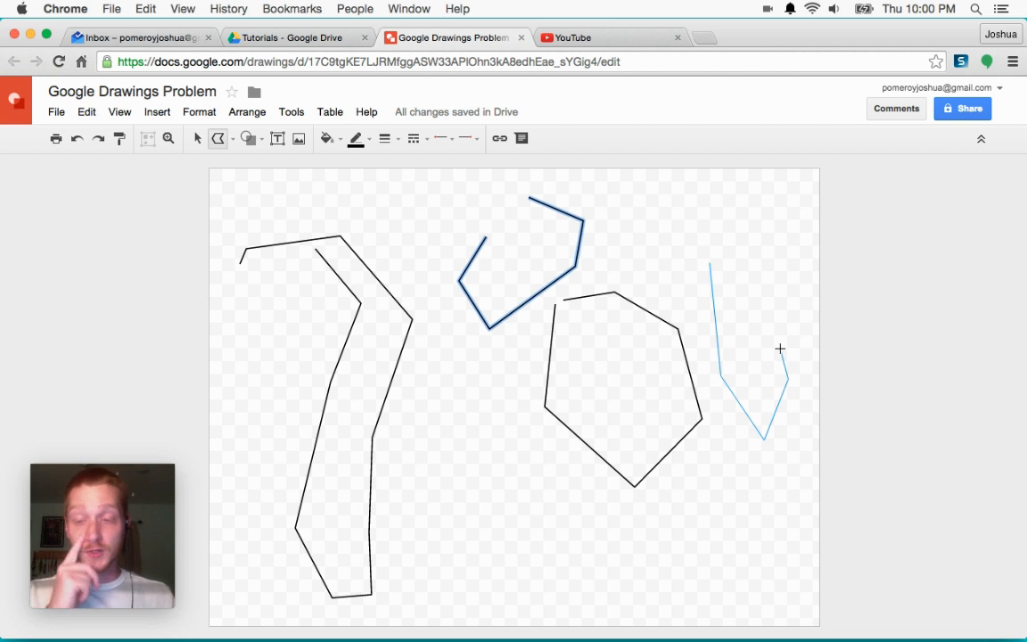
mouse_move(788, 367)
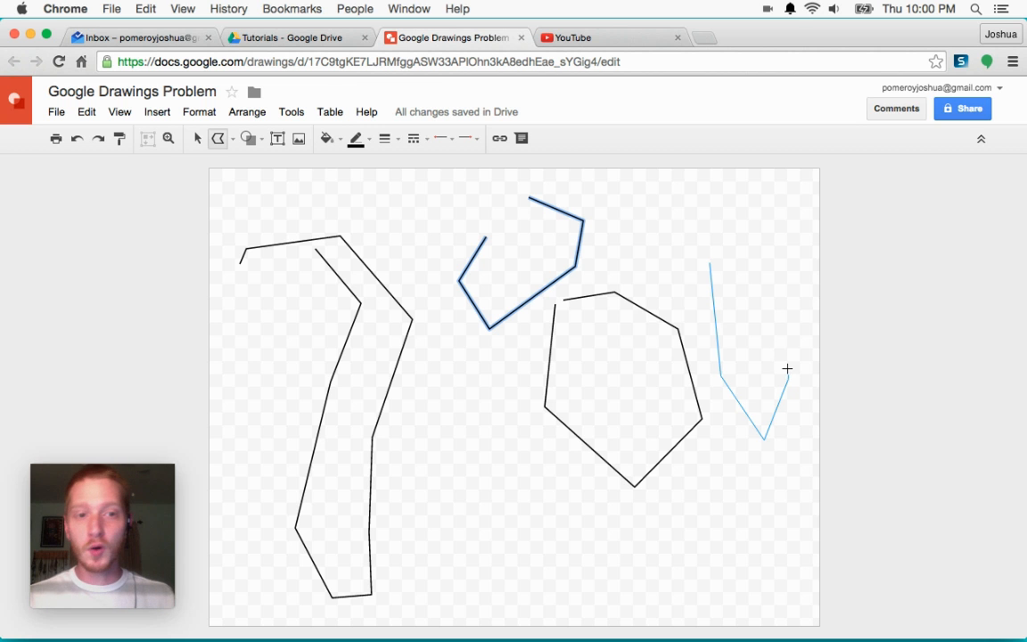
mouse_move(784, 360)
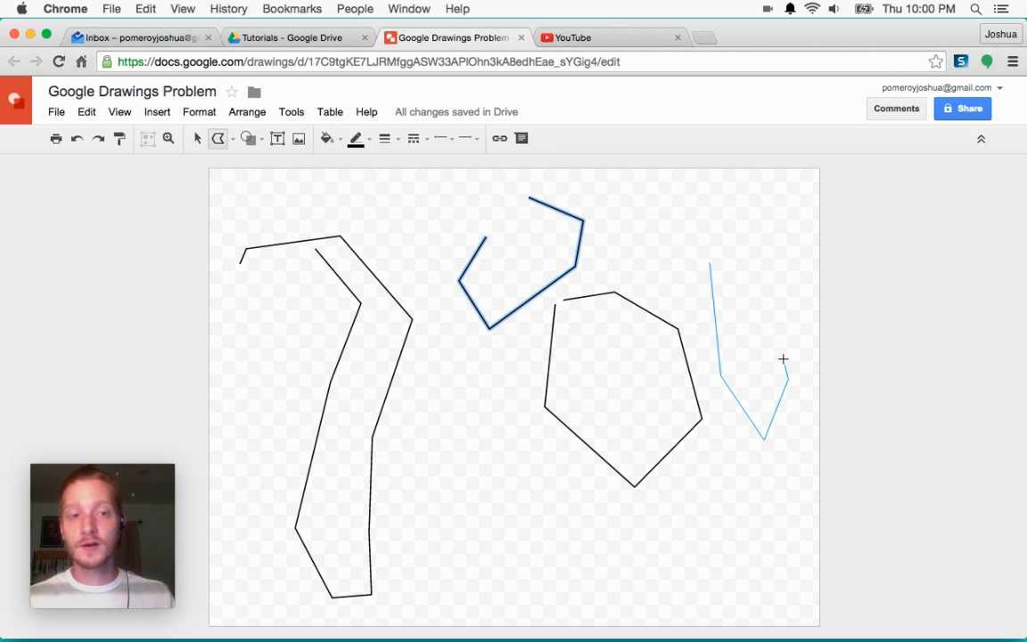
mouse_move(785, 364)
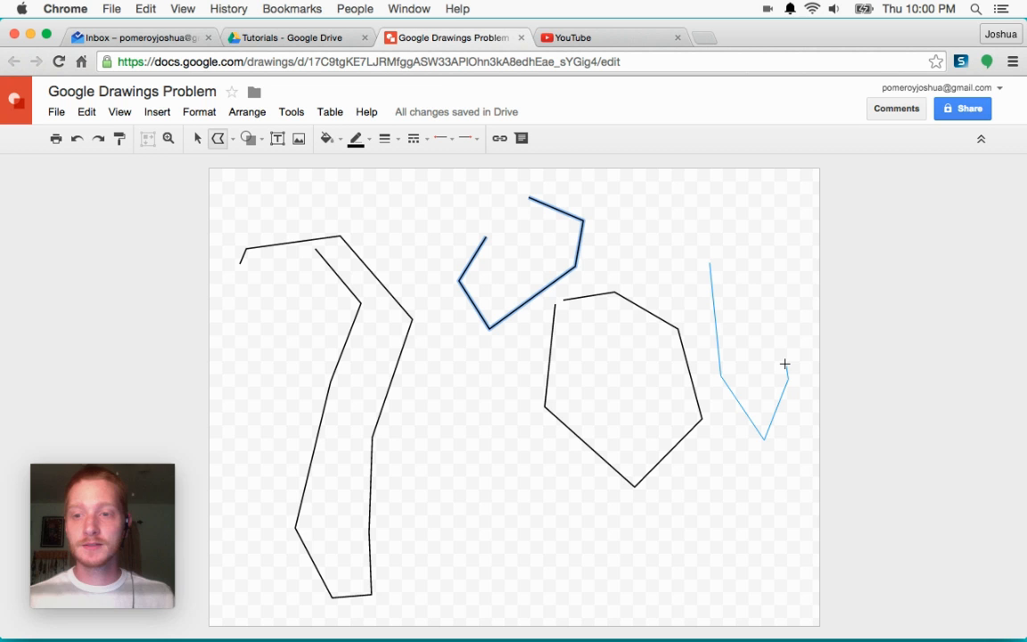
mouse_move(776, 301)
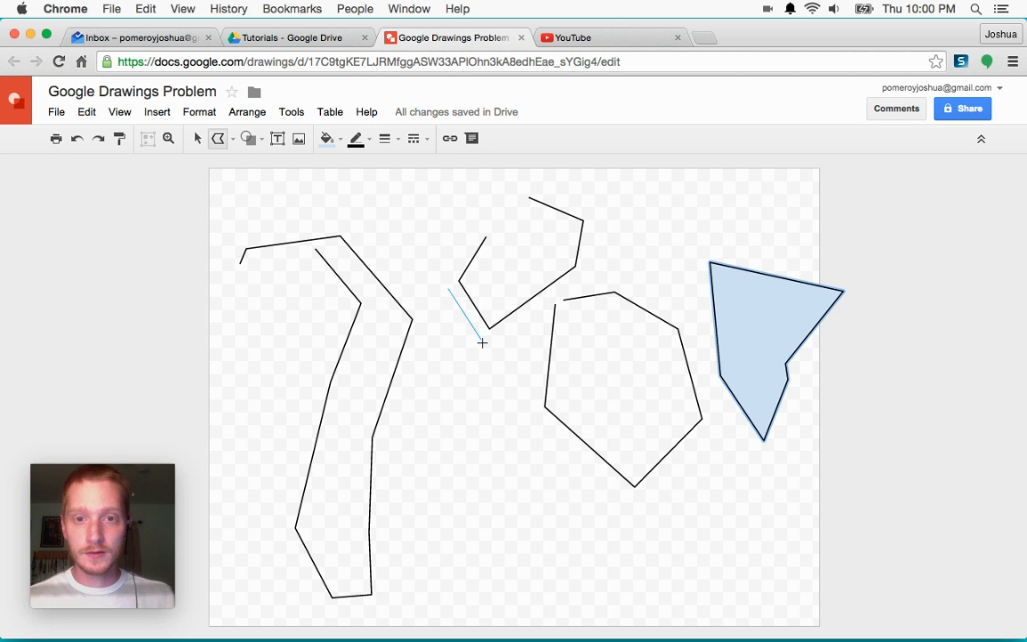
click(532, 413)
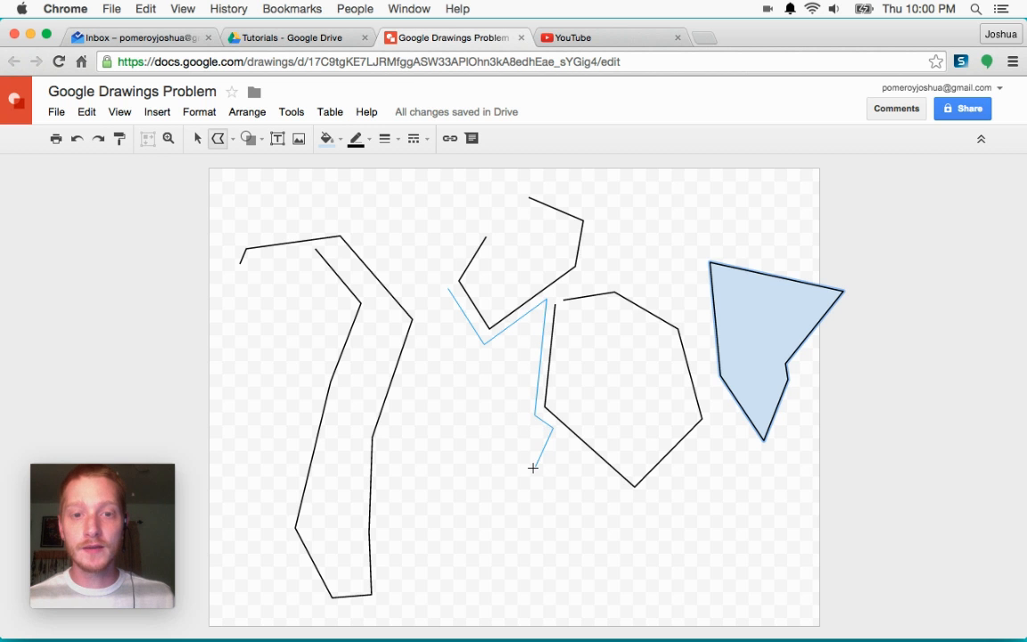
click(497, 546)
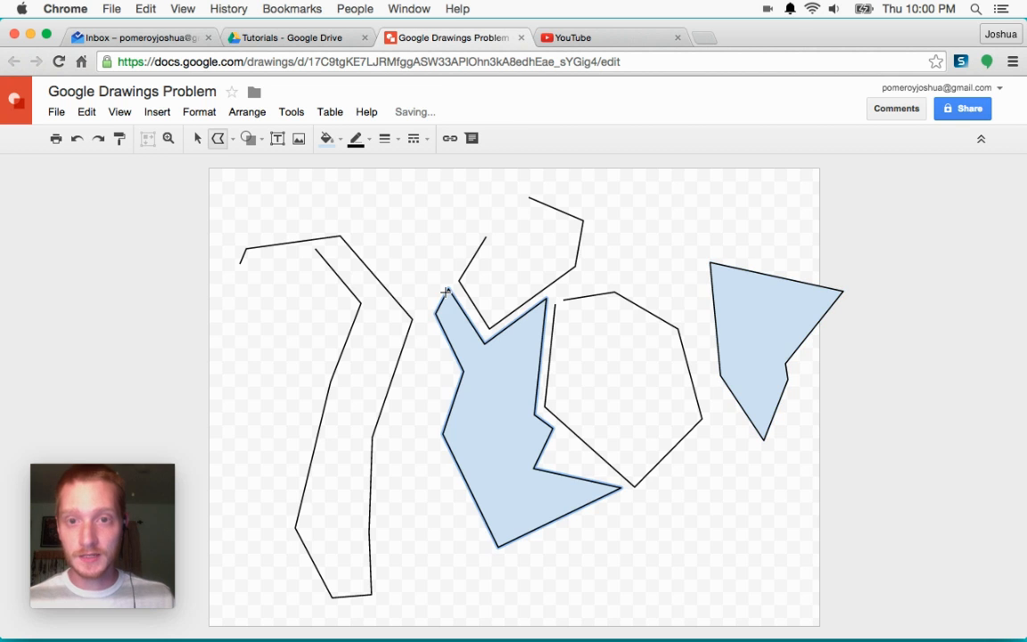
mouse_move(472, 323)
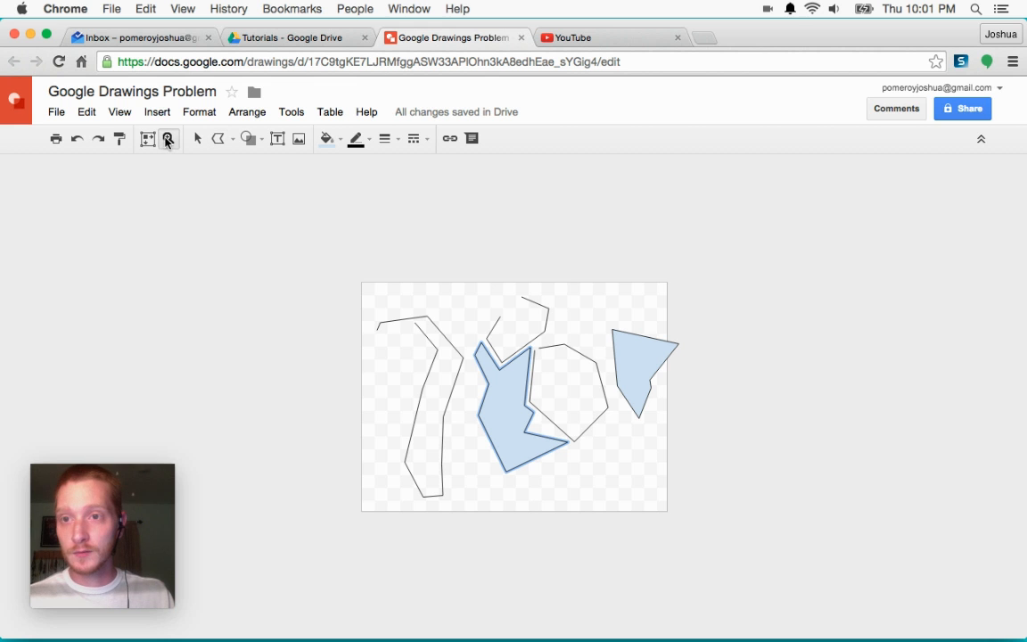
mouse_move(168, 139)
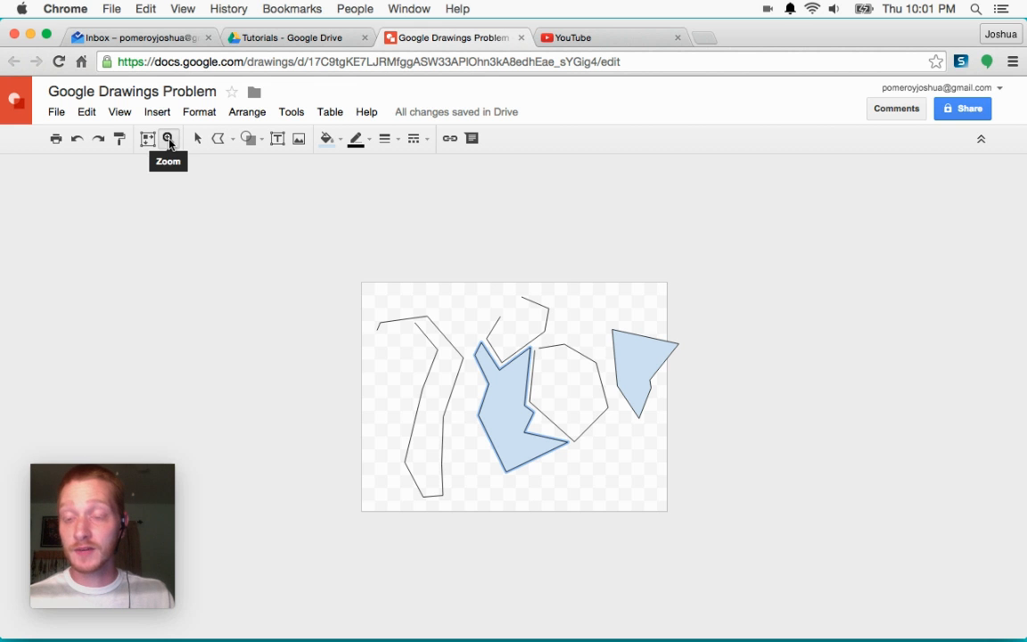
Magnify the canvas onto the kite's tip and show the View menu's zoom levels.
click(167, 139)
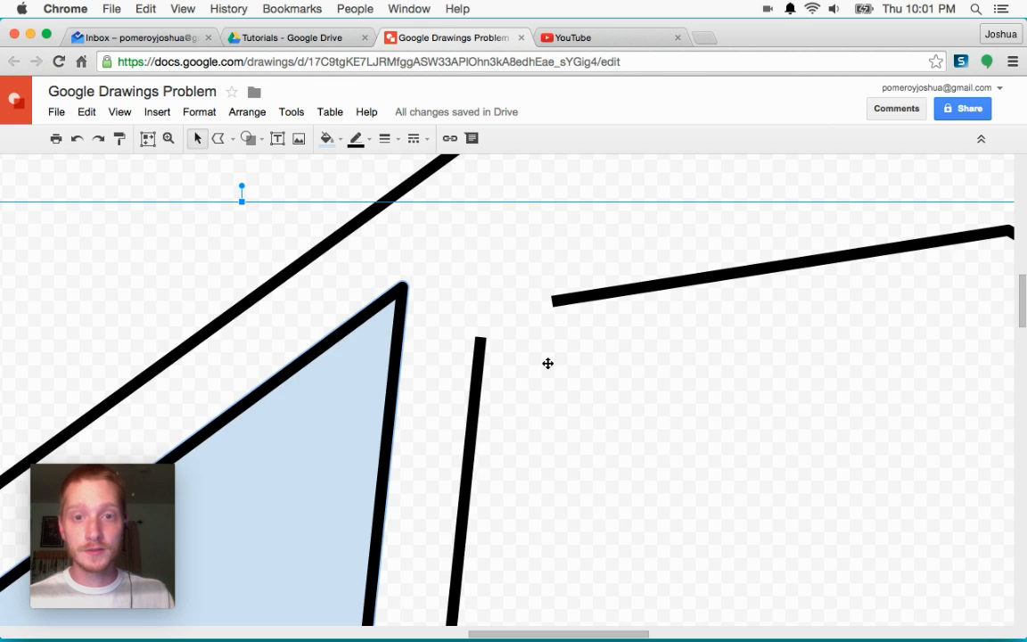
mouse_move(189, 168)
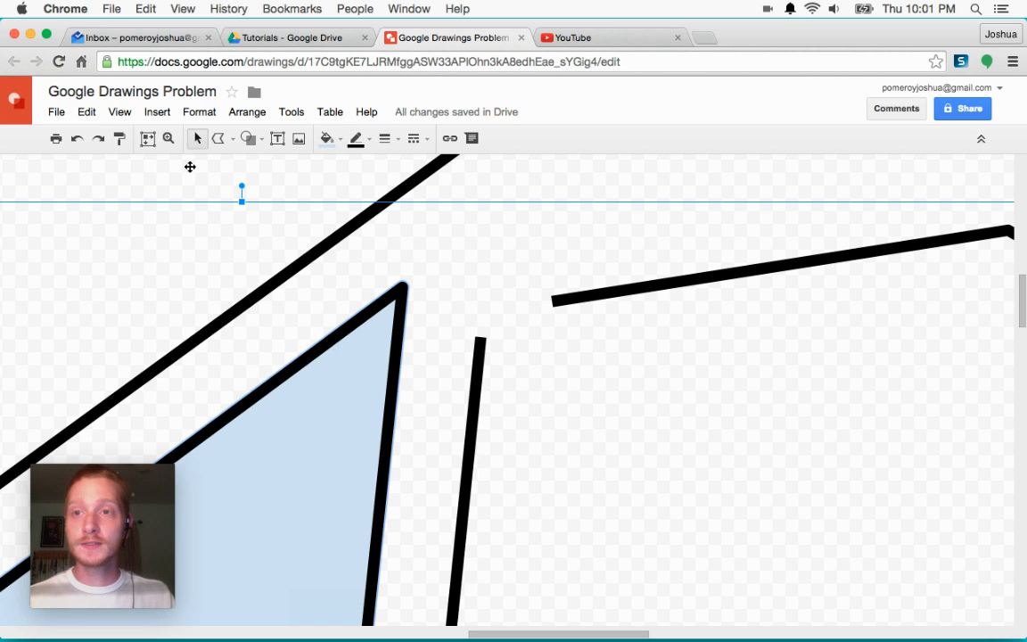
click(120, 111)
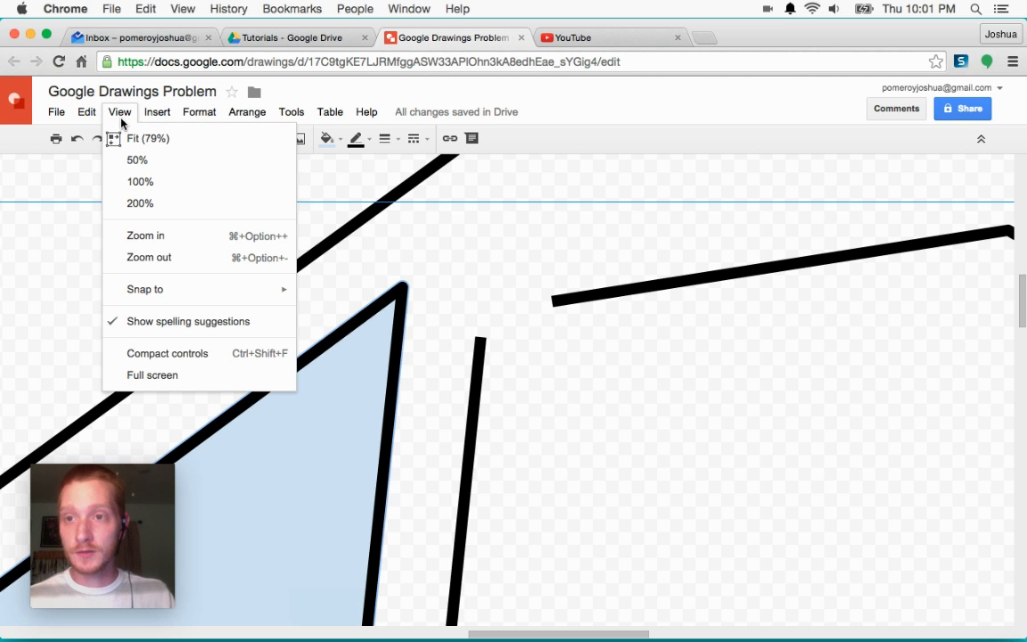
mouse_move(139, 182)
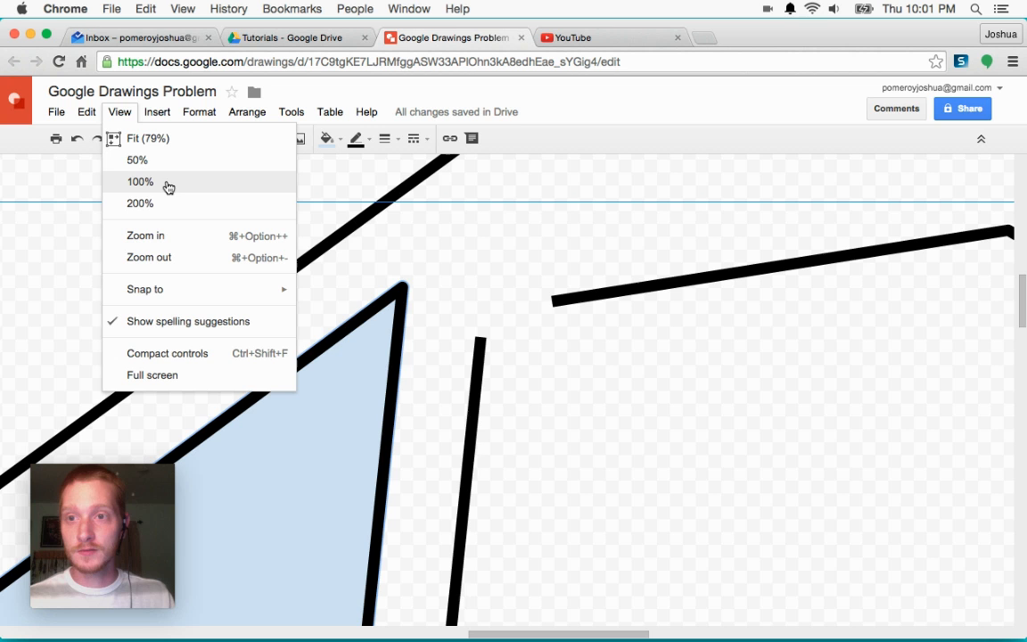
mouse_move(164, 215)
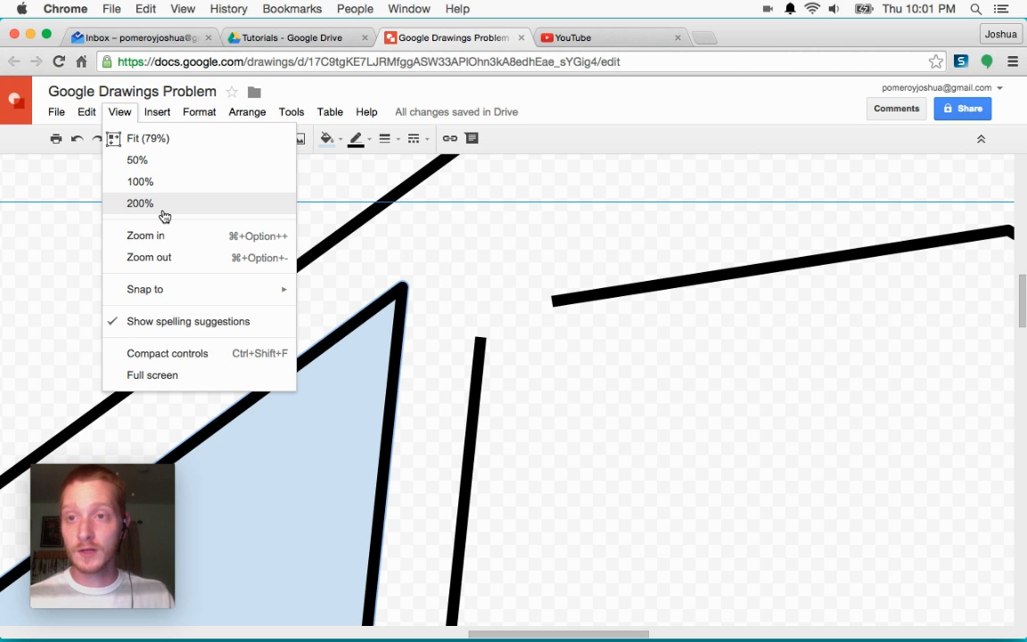
mouse_move(278, 242)
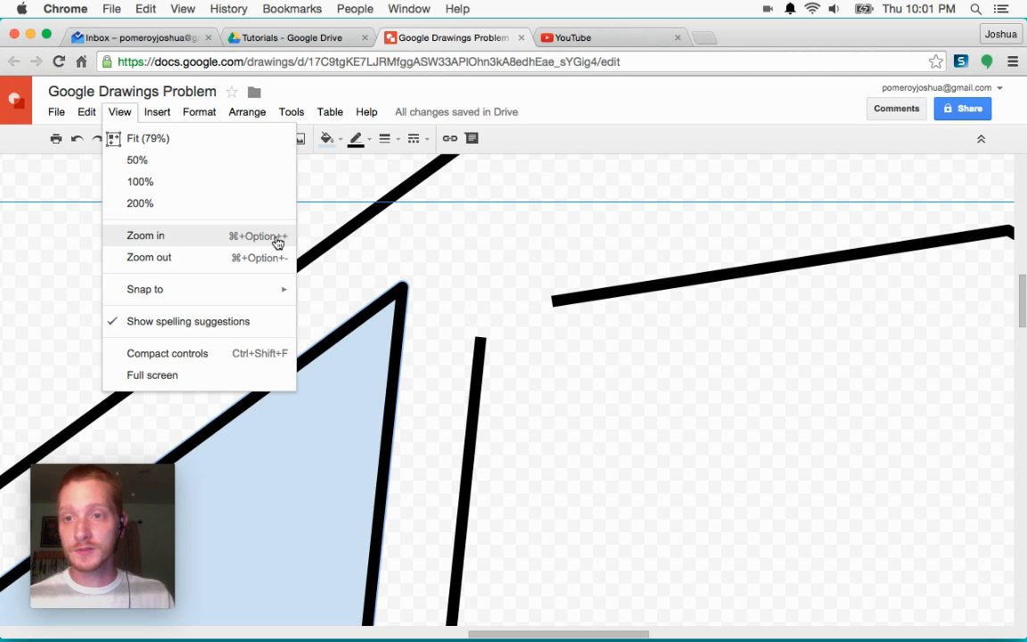
mouse_move(164, 257)
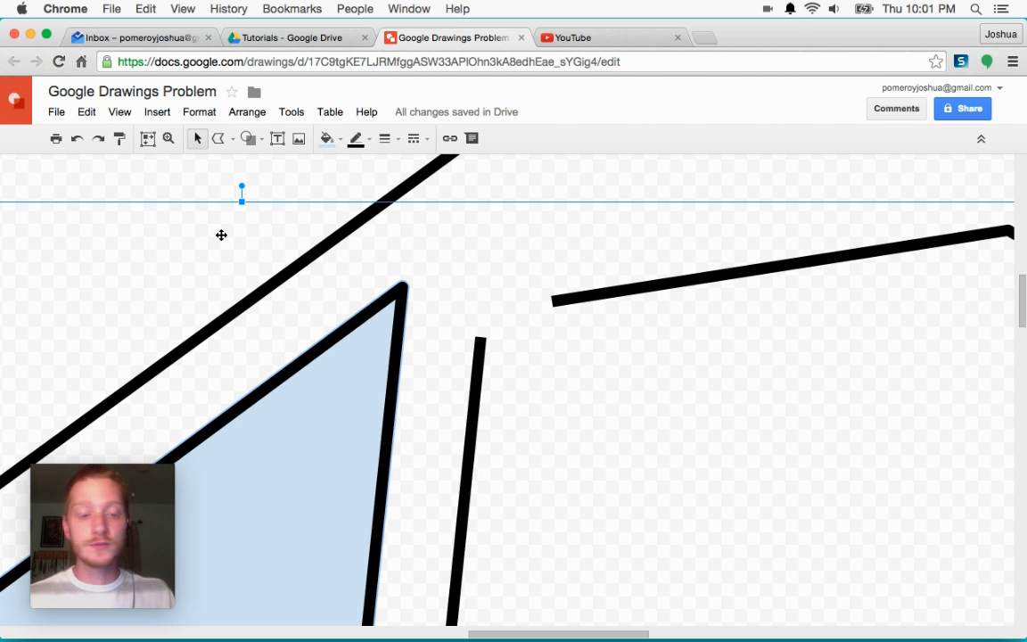
mouse_move(173, 184)
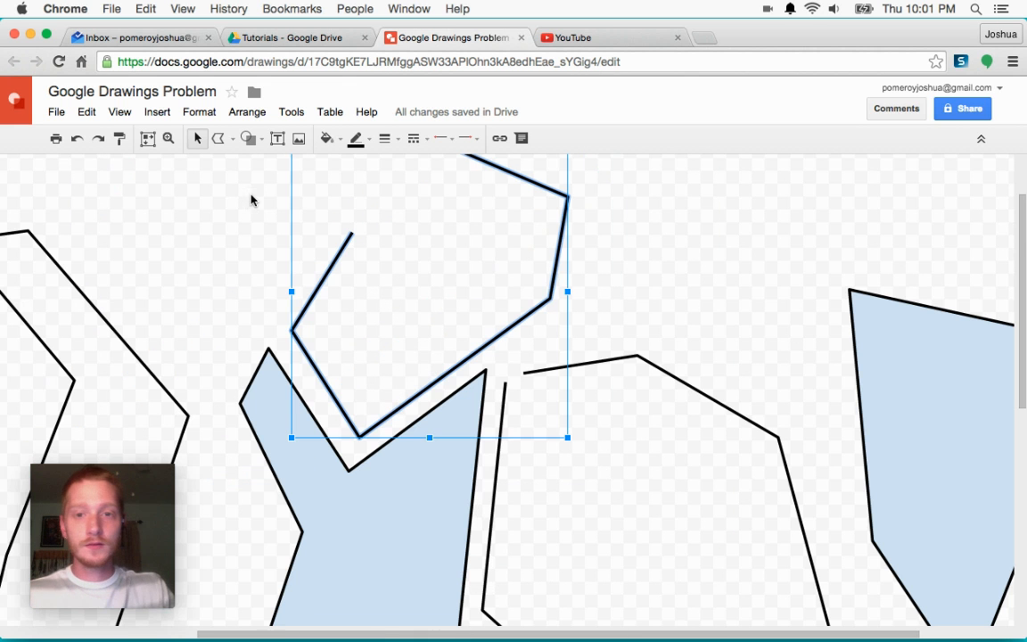
Draw a third closed light-blue sliver shape between hexagon and kite, dismissing the popup.
click(660, 305)
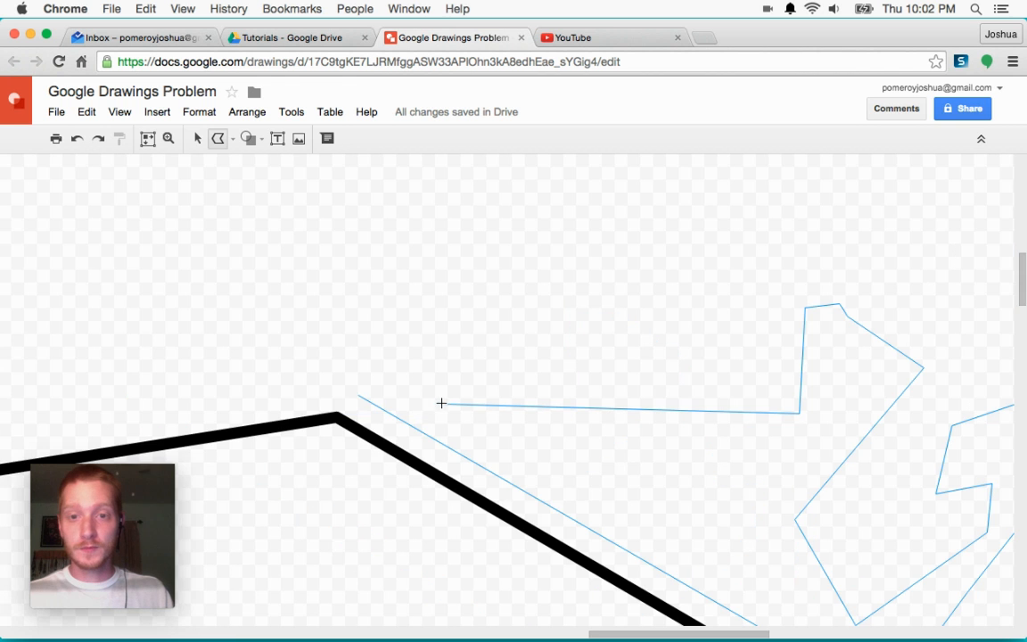
mouse_move(360, 394)
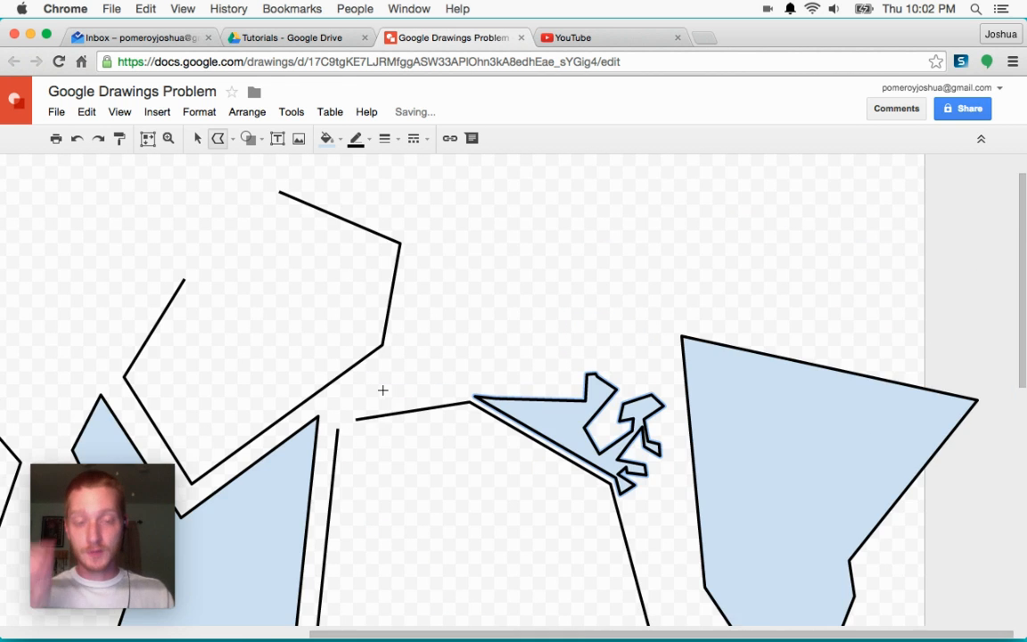
scroll(down, 3)
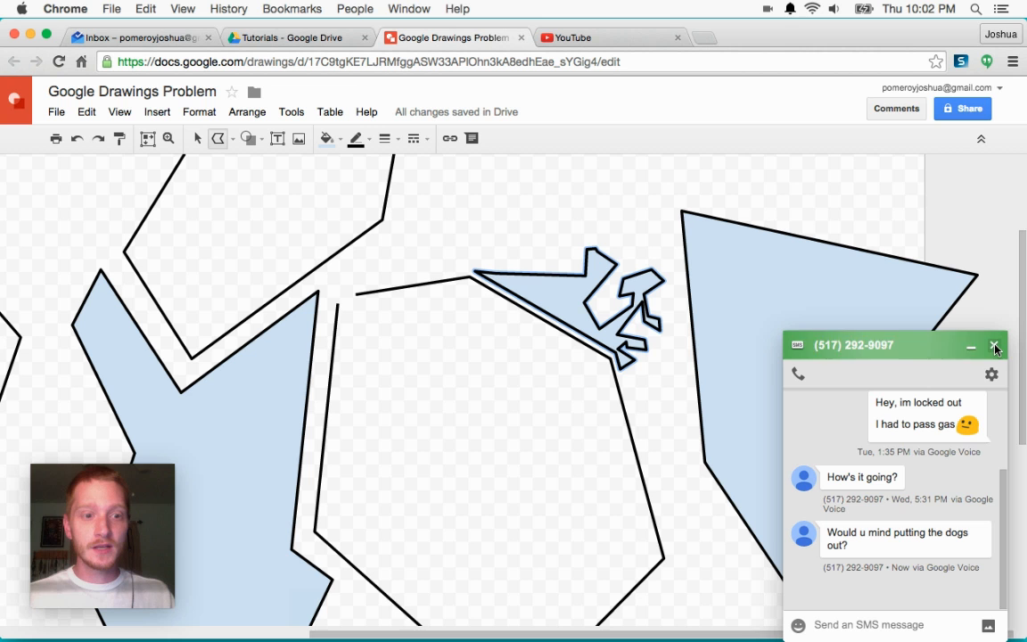
click(970, 346)
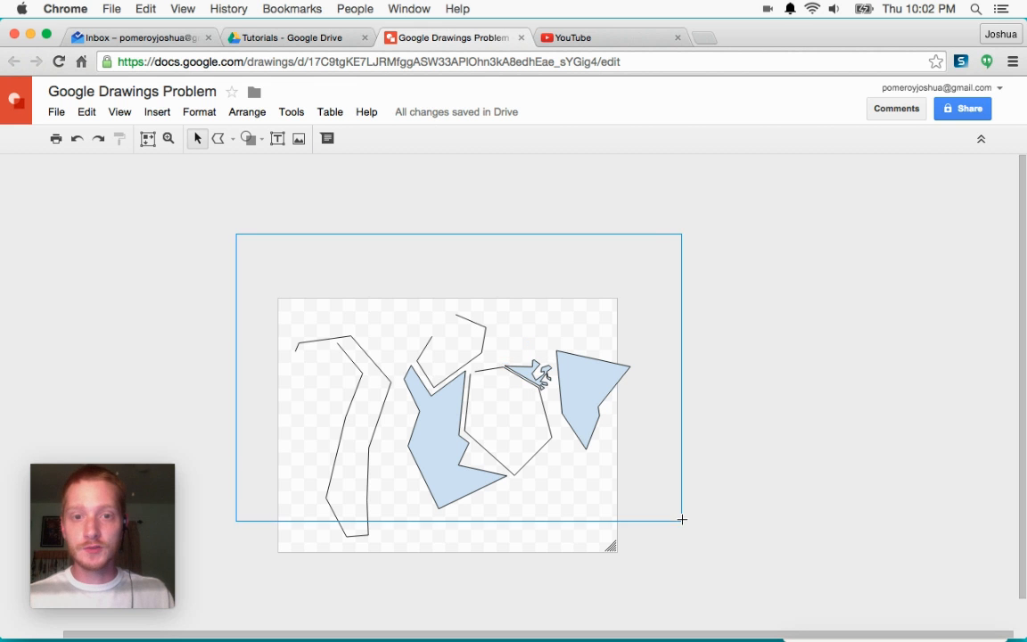
Delete every shape so the canvas is completely blank.
key(Delete)
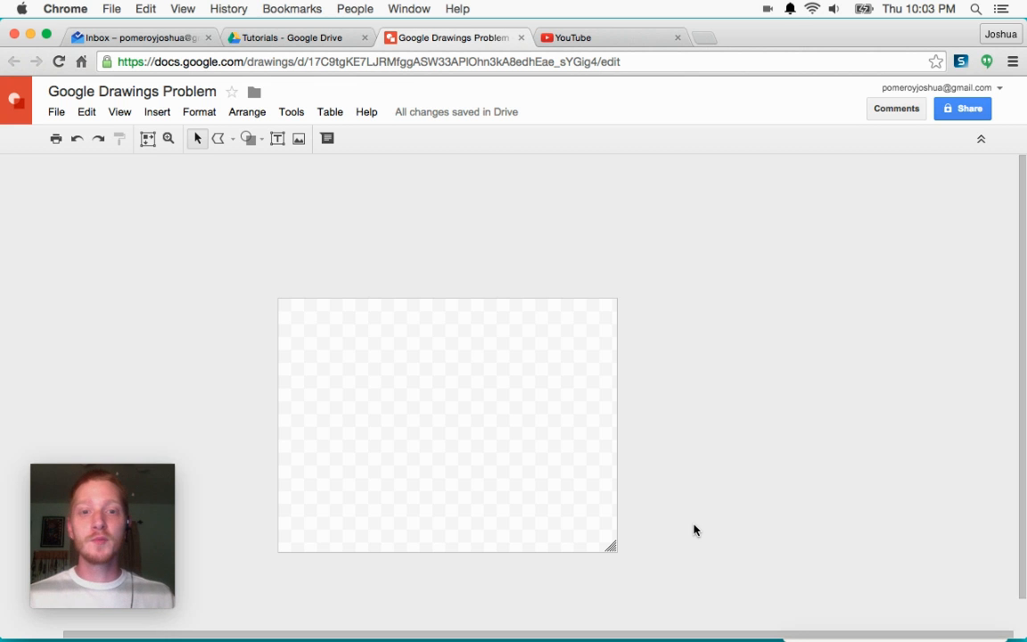
mouse_move(746, 524)
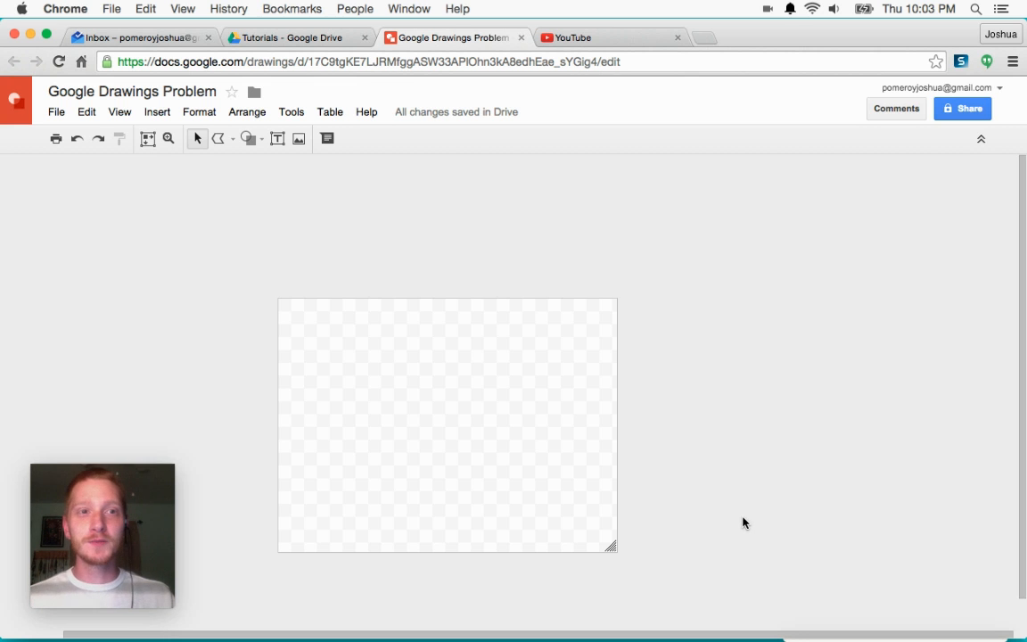